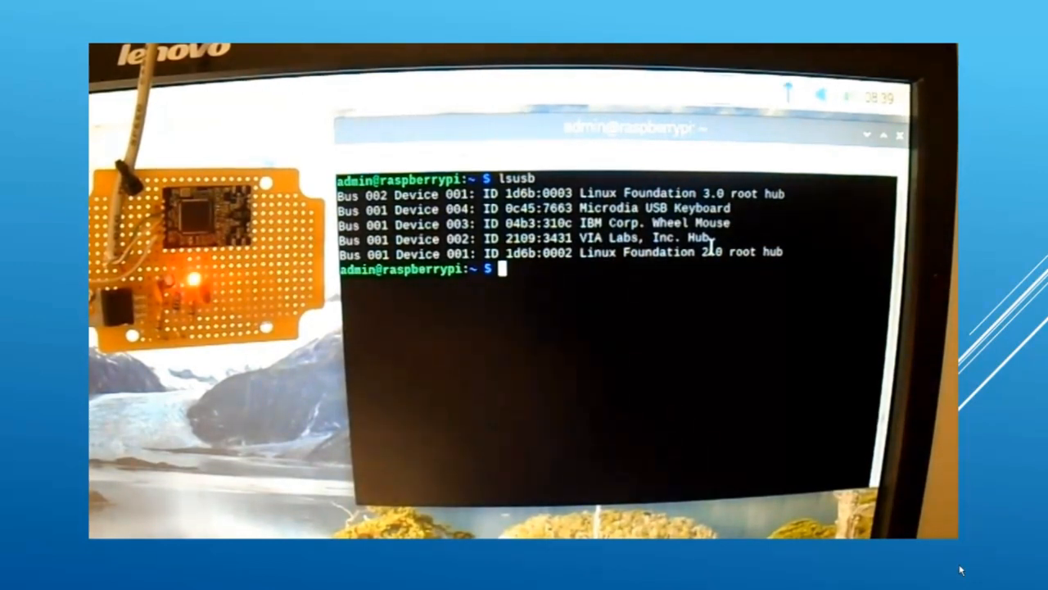
# - Run lsusb to confirm the Realtek RTL8192CU 802.11n WLAN adapter is detected
pyautogui.write('lsusb')
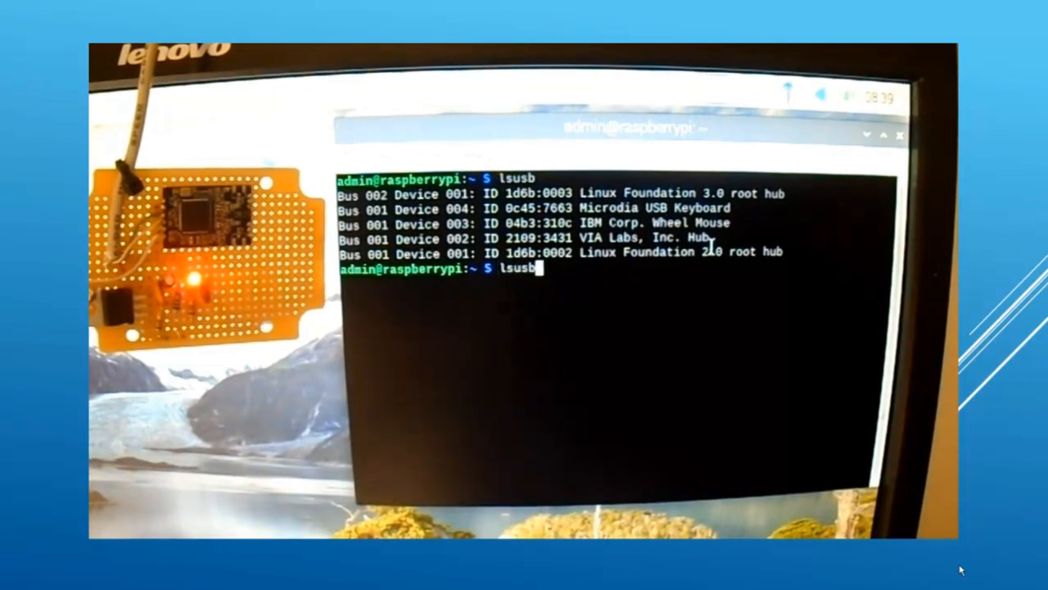
pyautogui.press('Return')
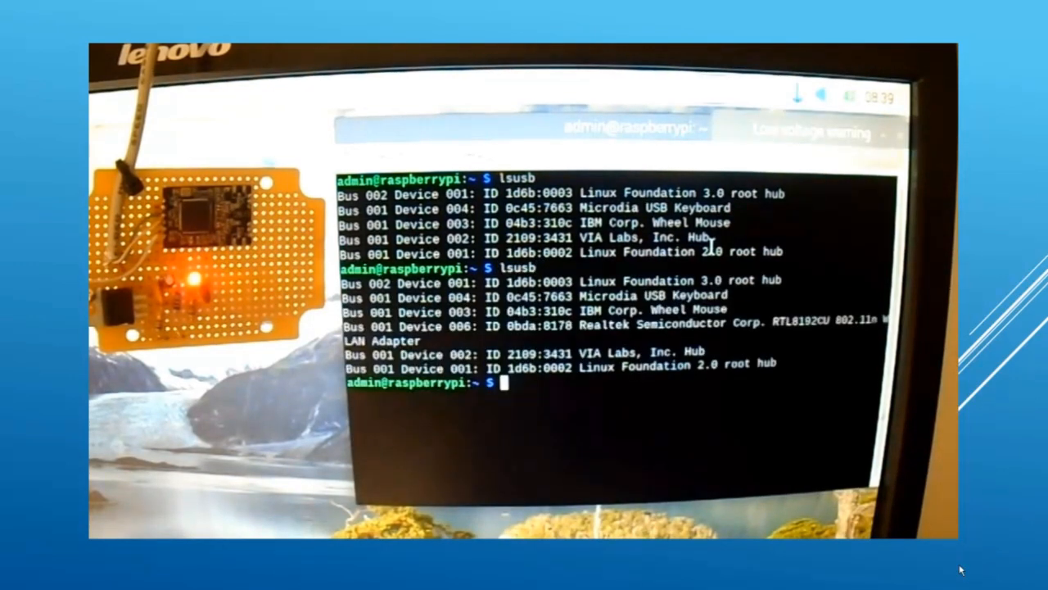